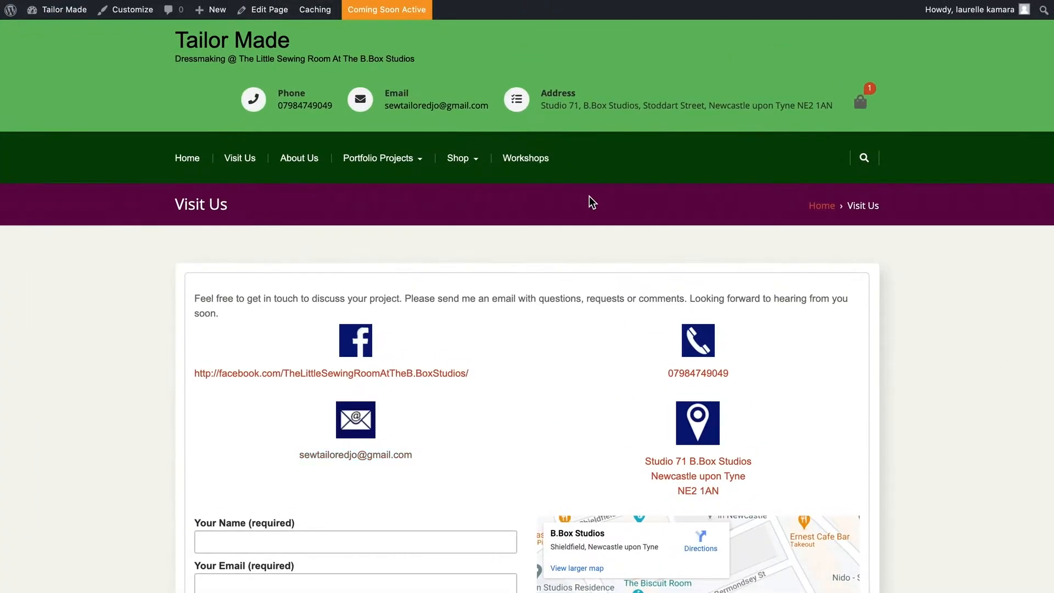
pyautogui.moveTo(697, 373)
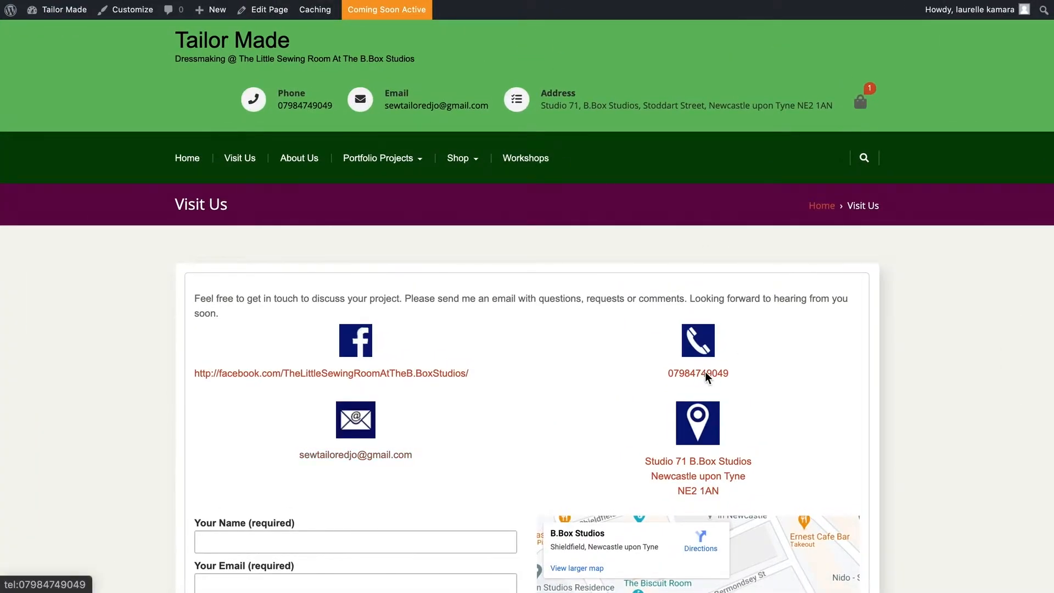
# Test the contact page phone link, then scroll down to the UFO PROJECT booking email
pyautogui.click(698, 373)
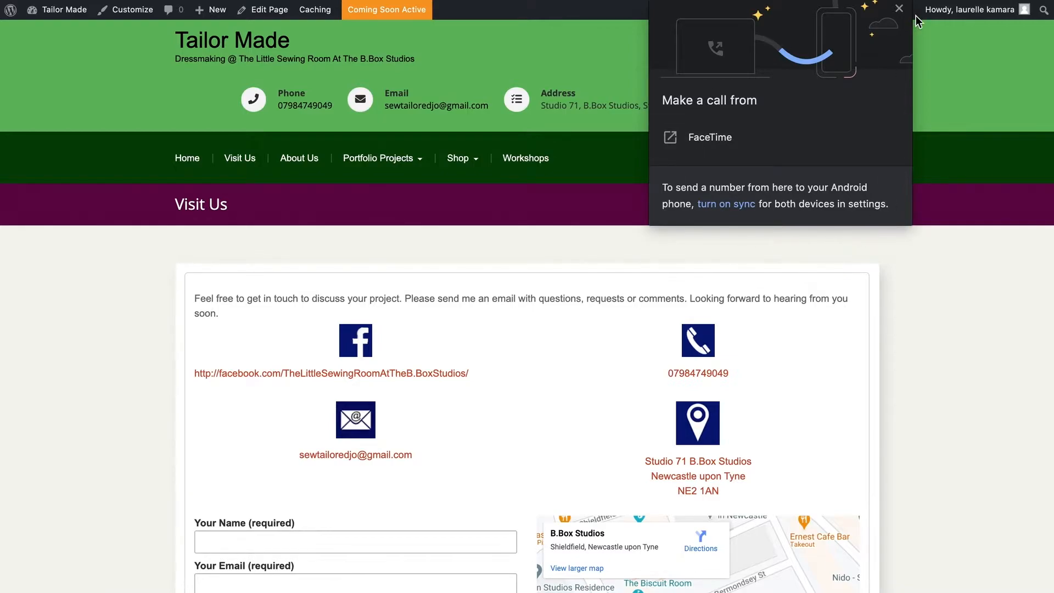
pyautogui.click(898, 8)
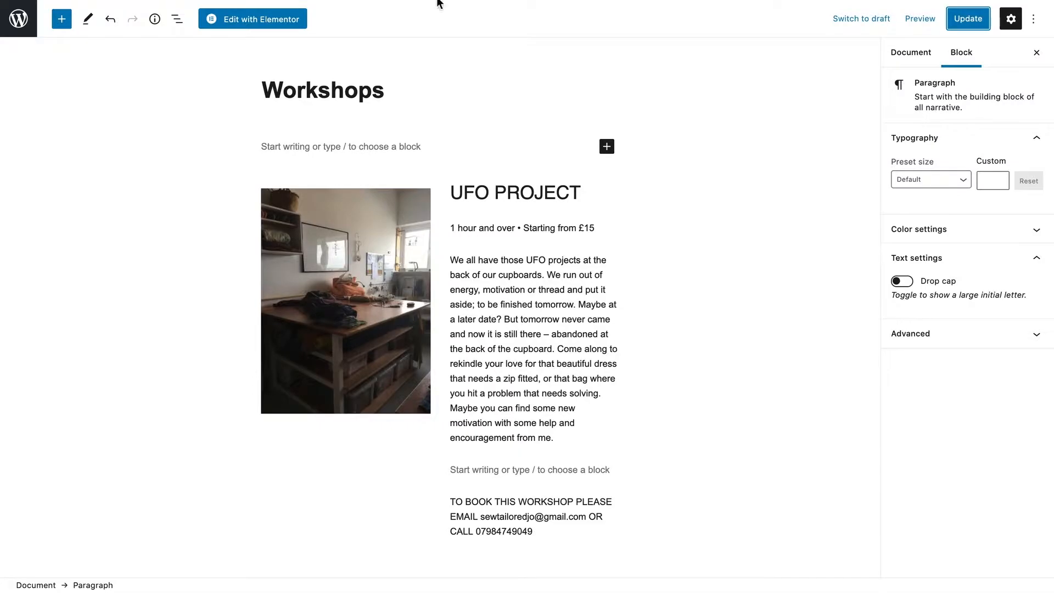
pyautogui.scroll(-3)
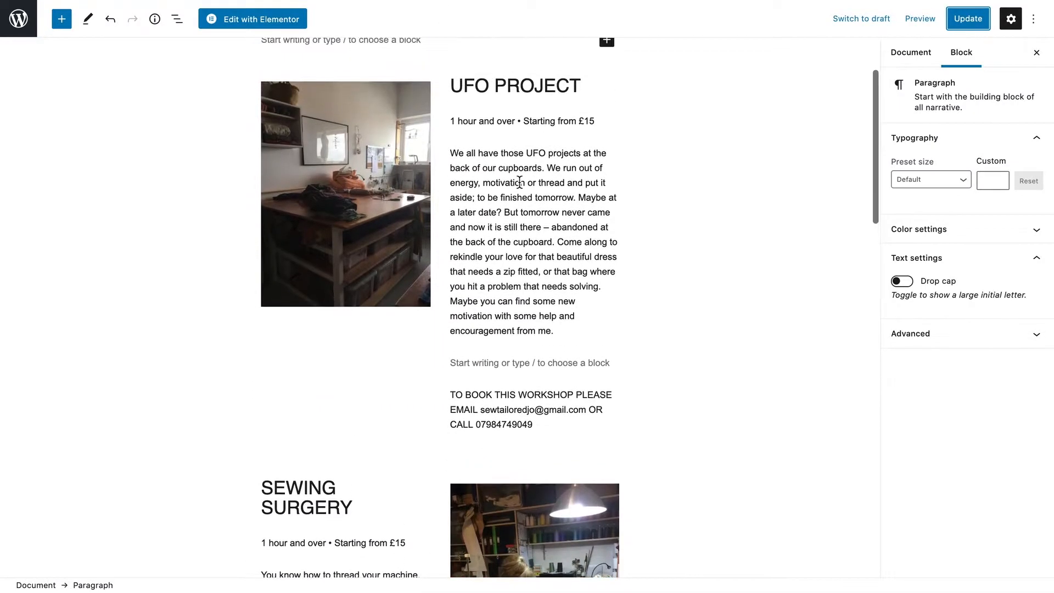
pyautogui.scroll(-3)
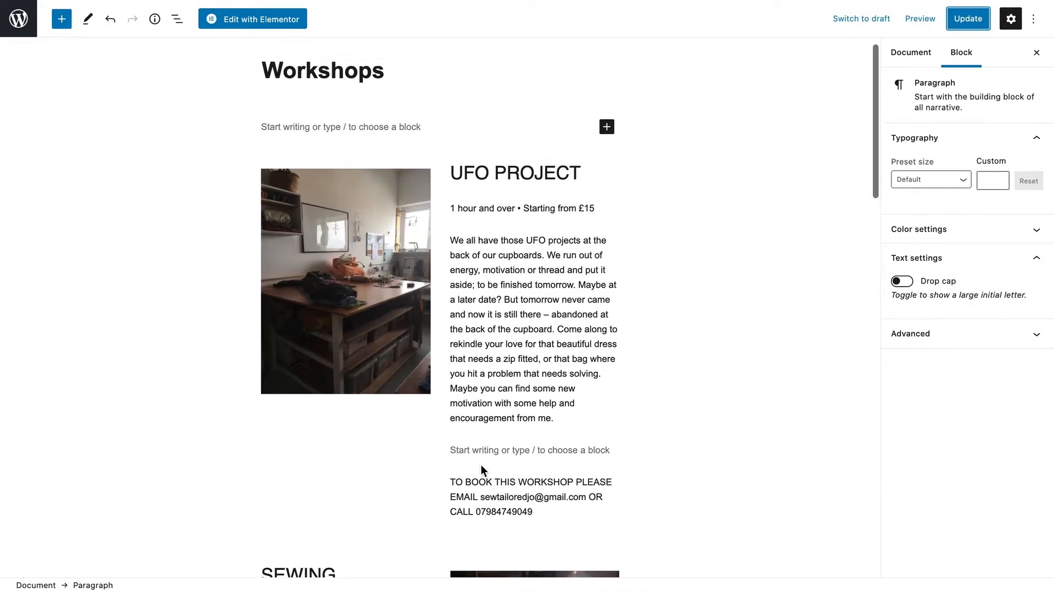
pyautogui.scroll(-3)
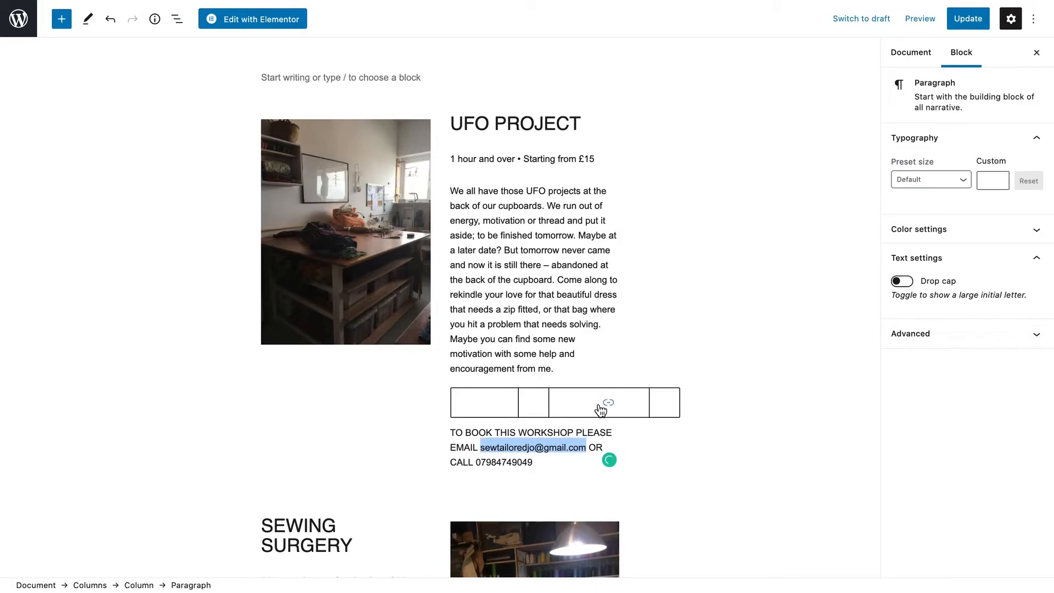
# Link the UFO PROJECT email with a mailto: link and the phone number with tel:
pyautogui.click(607, 402)
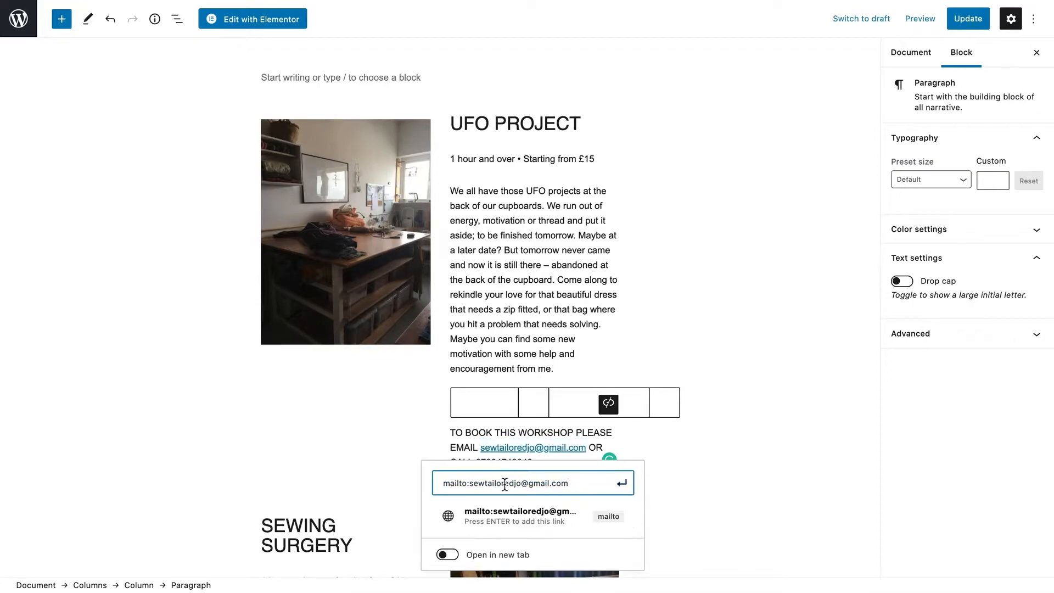
pyautogui.doubleClick(448, 483)
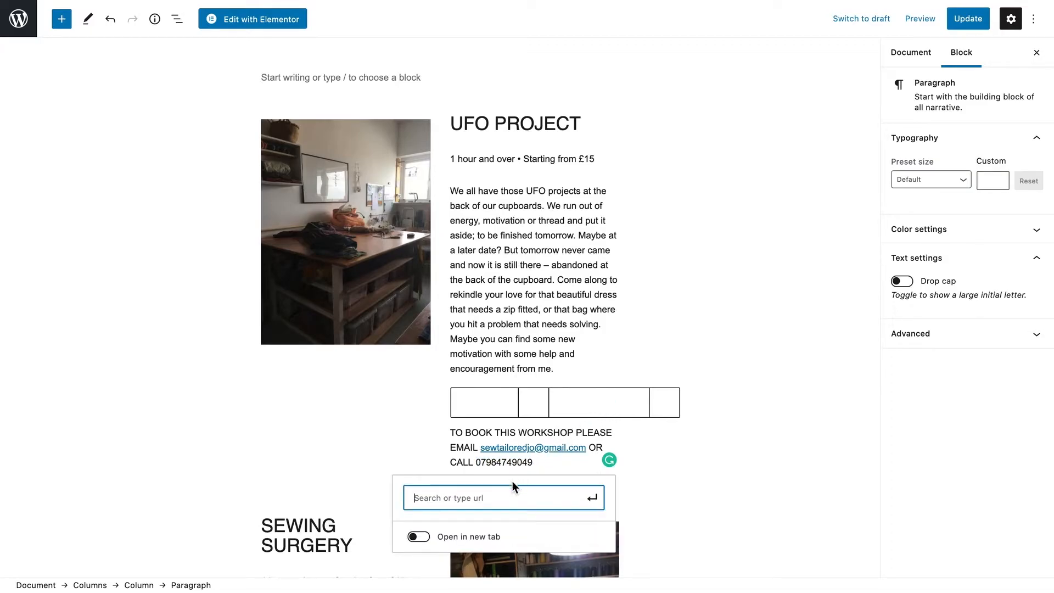
pyautogui.write('tel:')
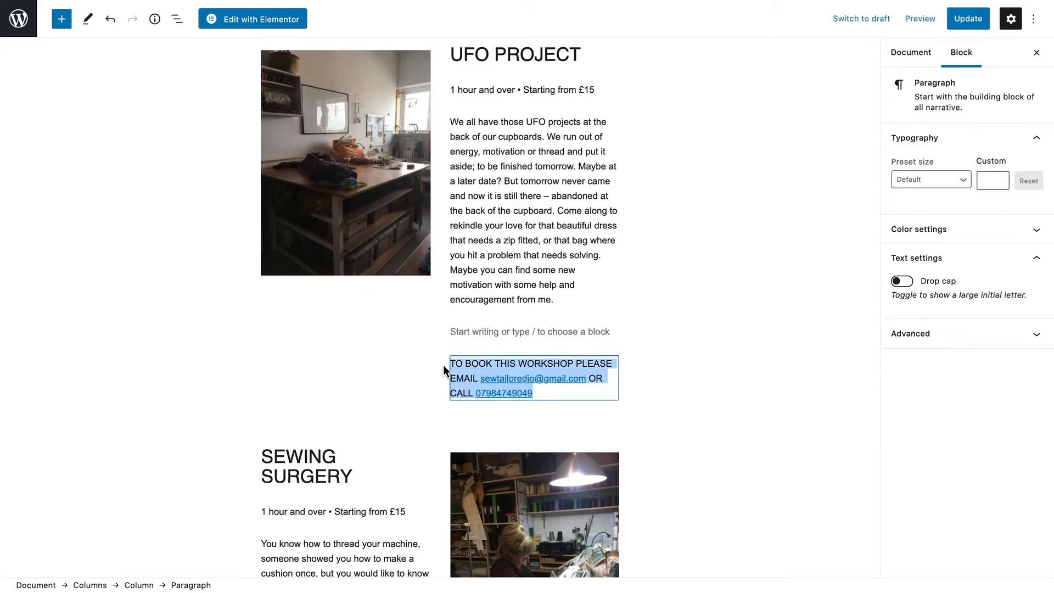
# Add the linked booking text under Sewing Surgery and the other workshops, then update the page
pyautogui.scroll(-3)
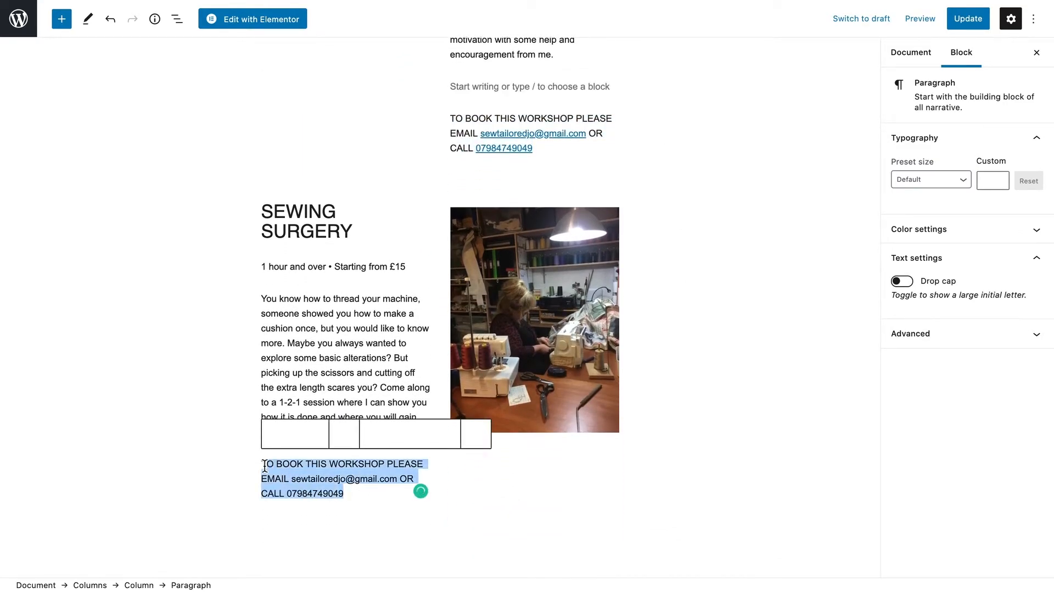
pyautogui.scroll(-3)
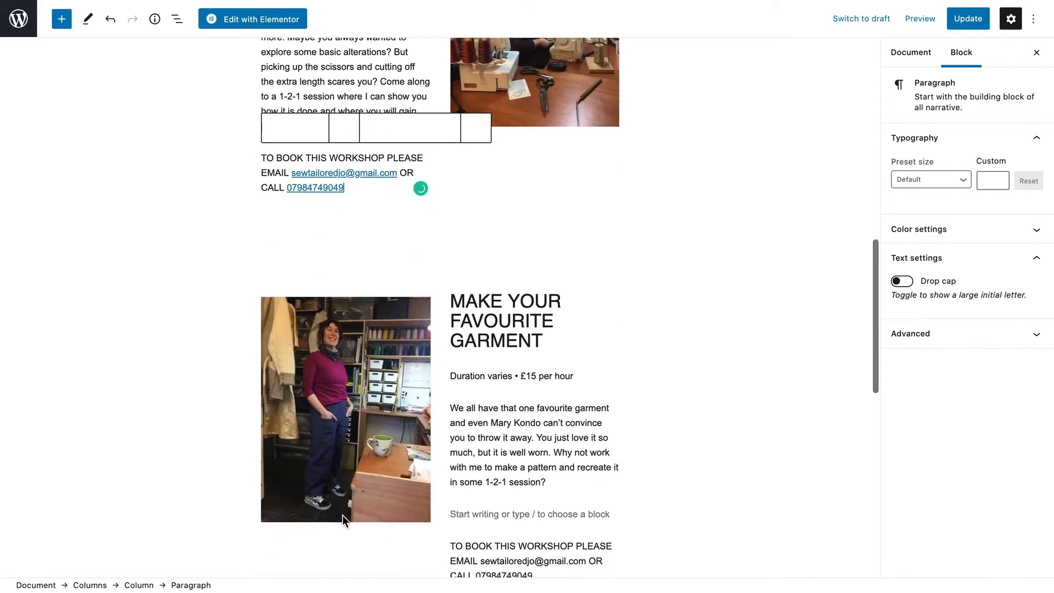
pyautogui.scroll(-3)
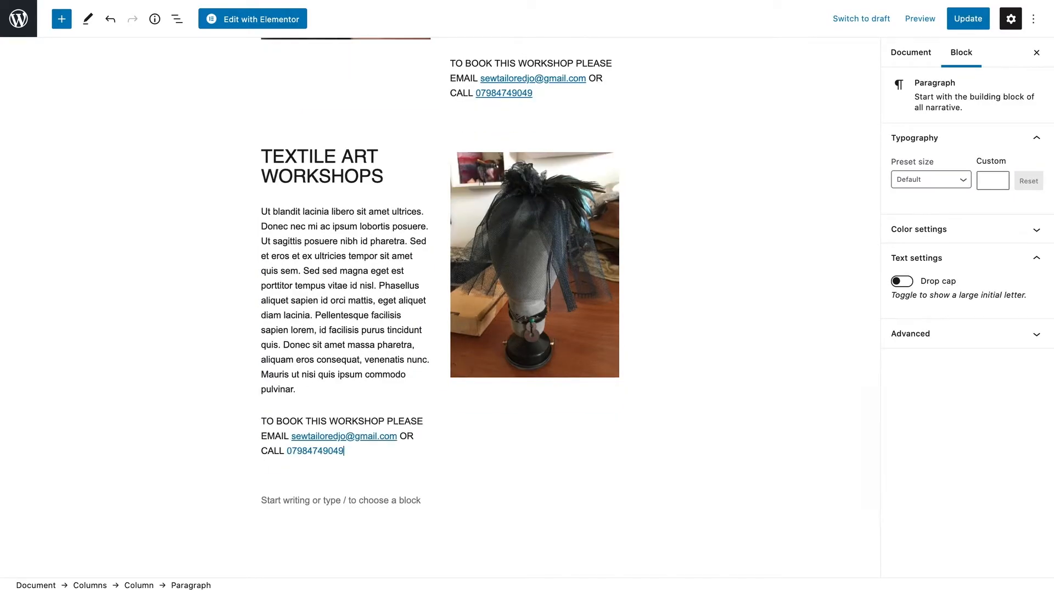
pyautogui.scroll(-3)
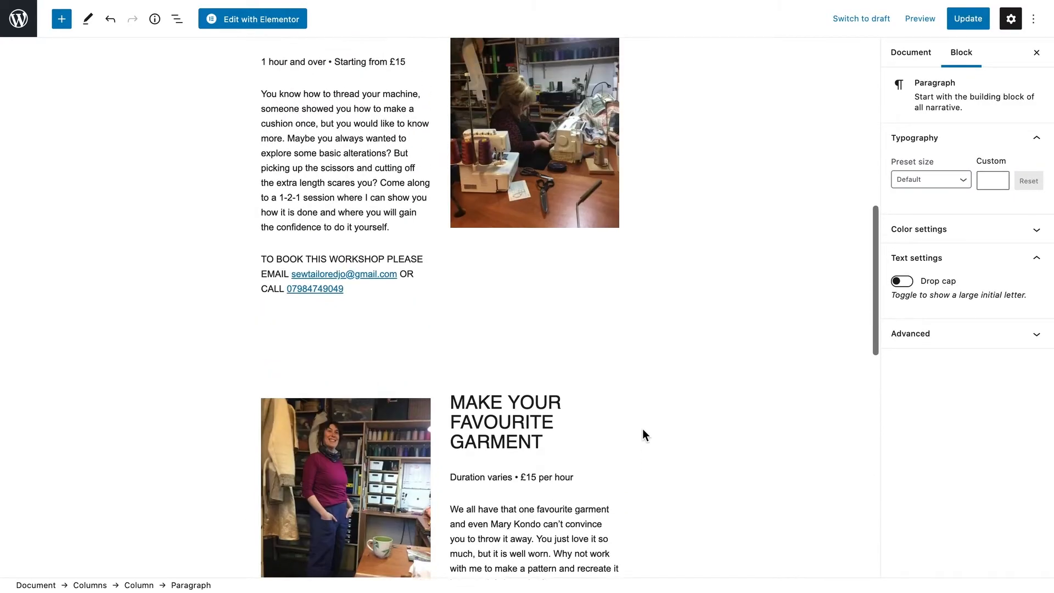
pyautogui.click(967, 18)
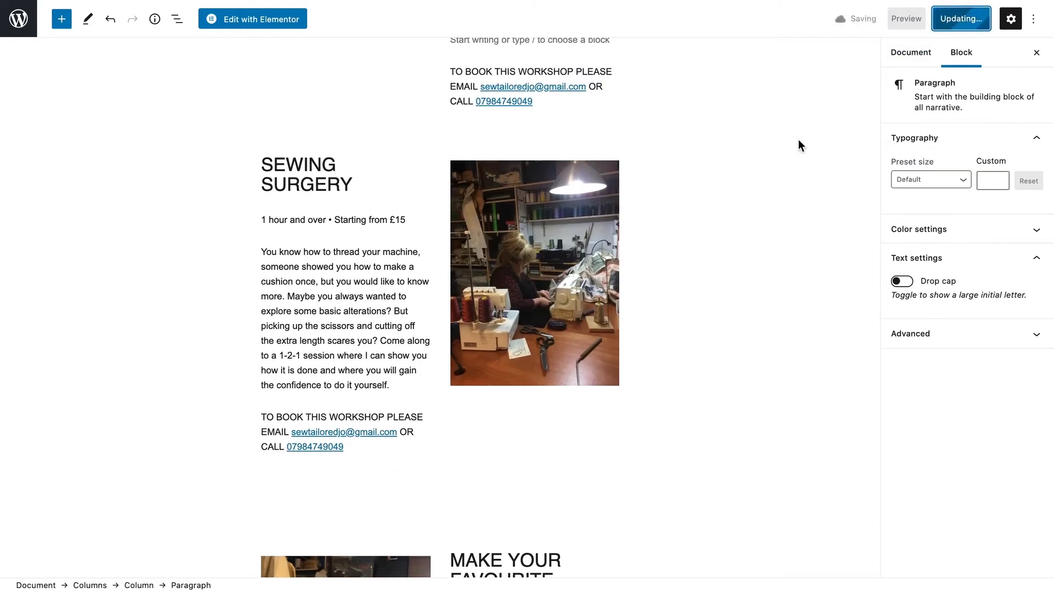